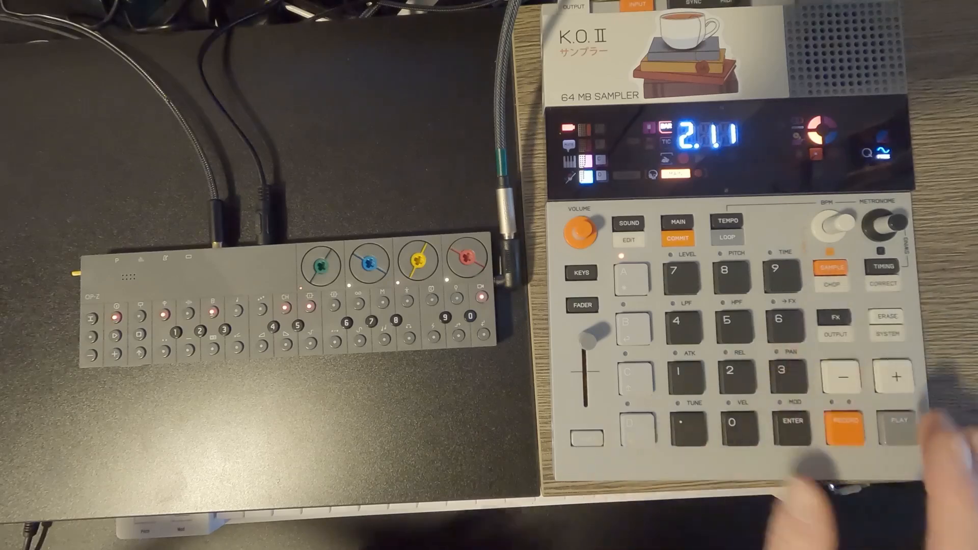
Step: Start the K.O. II pattern playing, then bring up its MIDI settings
{"action": "left_click", "coordinate": [897, 426]}
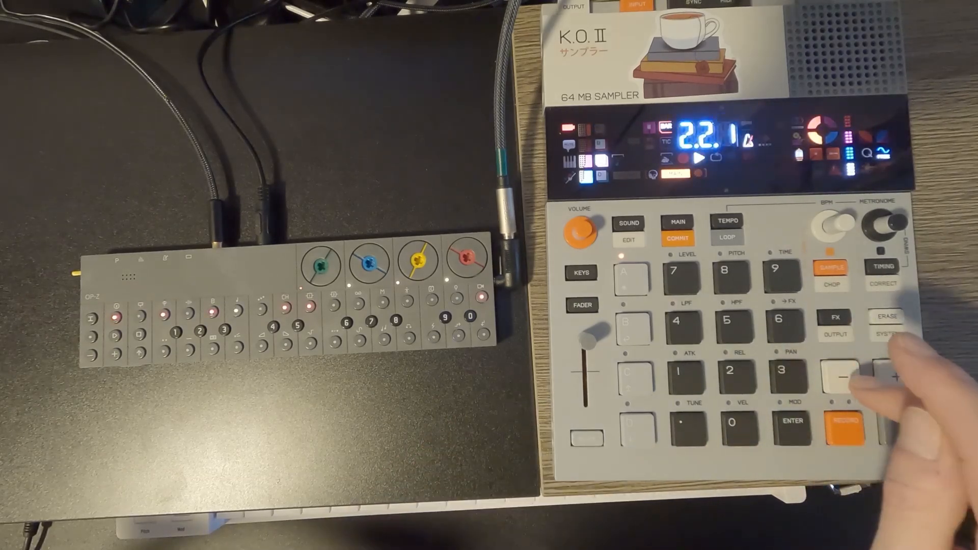
{"action": "left_click", "coordinate": [880, 378]}
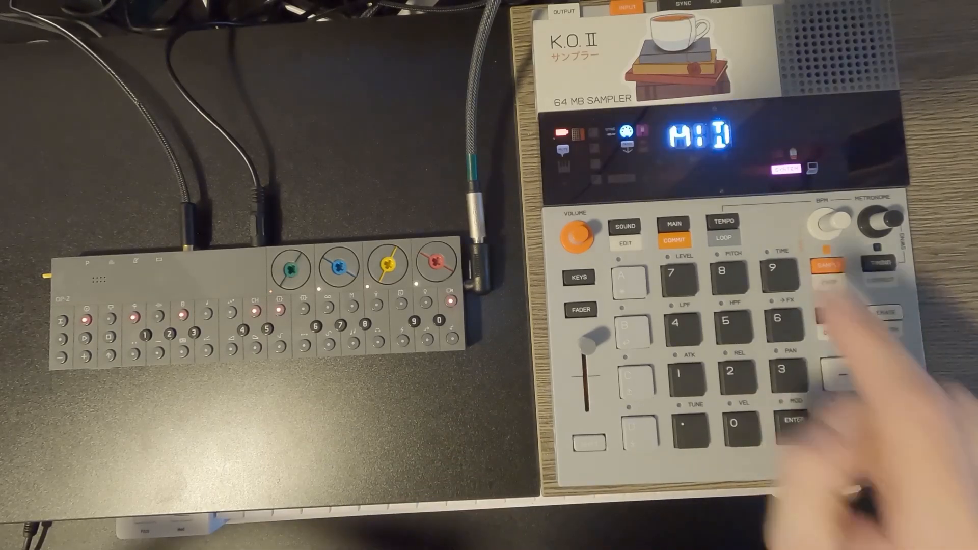
Step: Set the K.O. II MIDI sync setting to In to receive incoming clock
{"action": "left_click", "coordinate": [844, 424]}
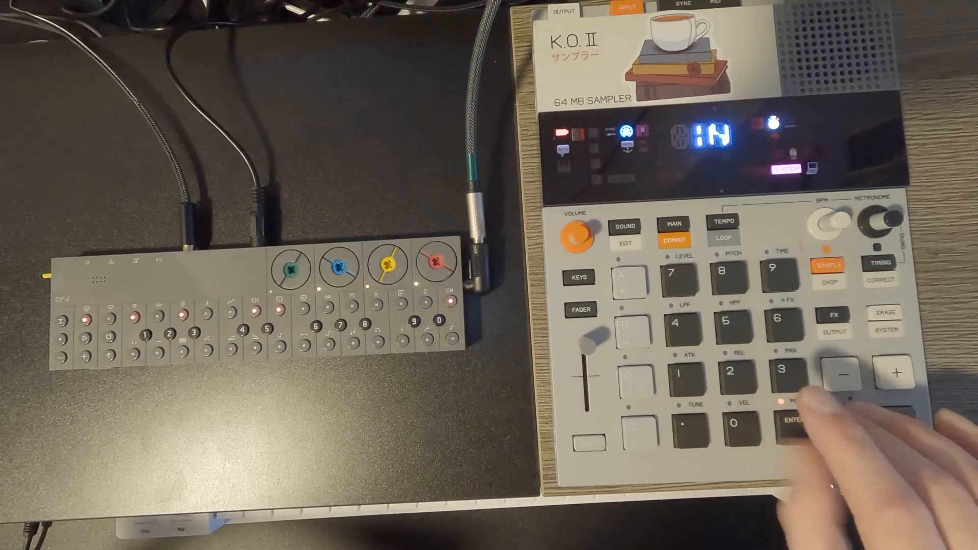
{"action": "left_click", "coordinate": [846, 418]}
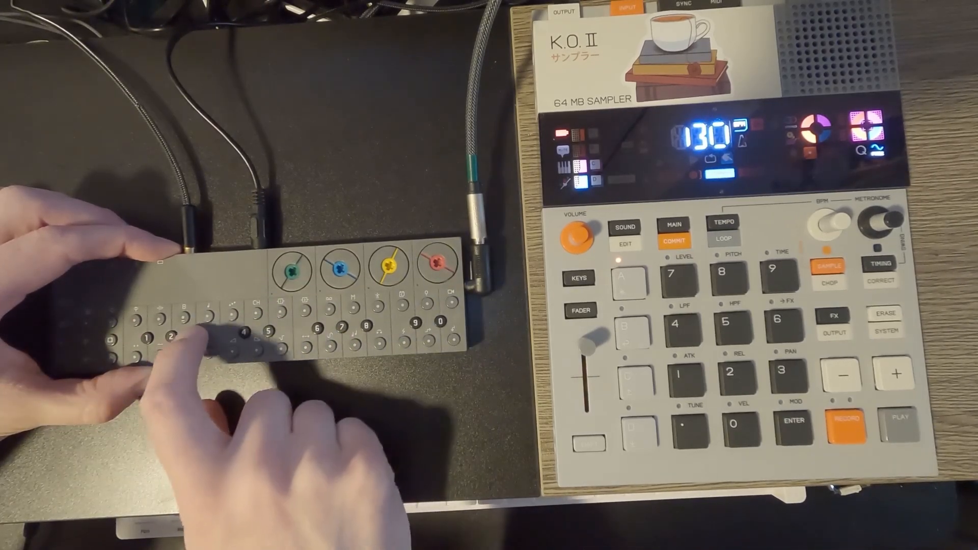
Step: Enable MIDI clock out on the OP-Z so it drives the K.O. II
{"action": "left_click", "coordinate": [191, 321]}
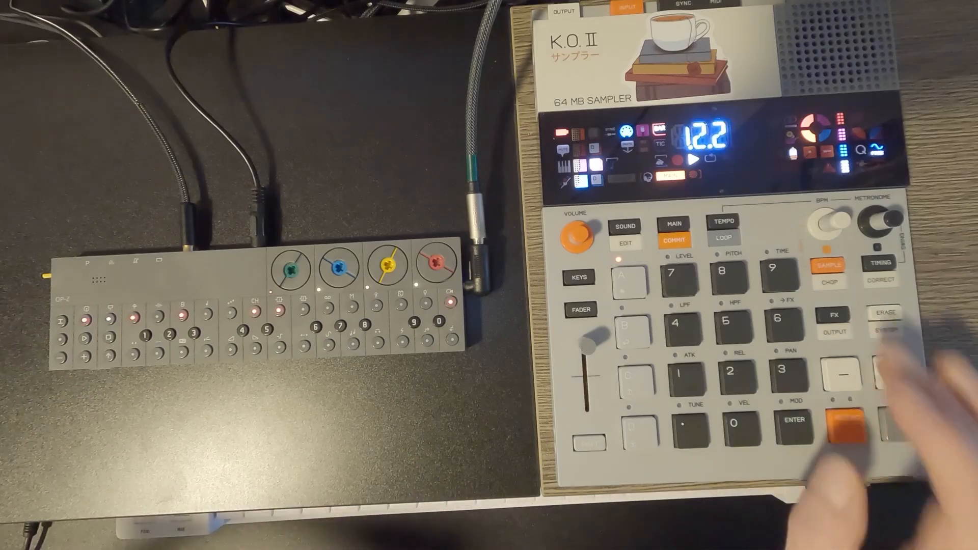
Step: Press a K.O. II key while its pattern follows the OP-Z clock
{"action": "left_click", "coordinate": [834, 318]}
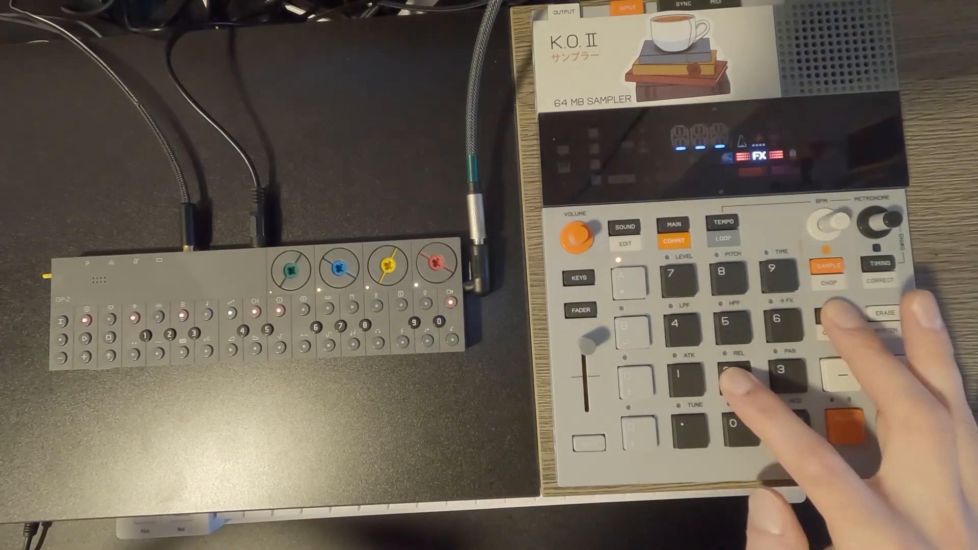